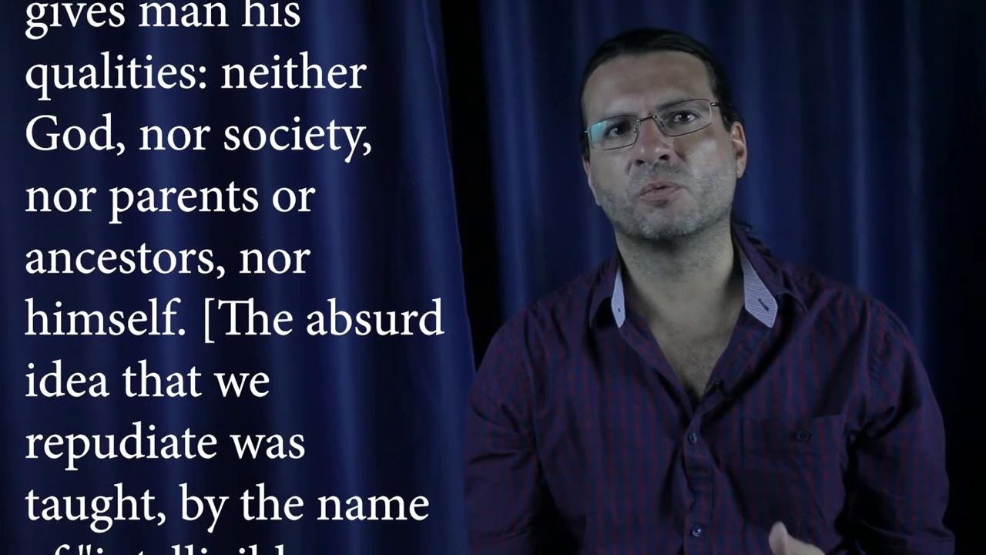
pyautogui.scroll(-3)
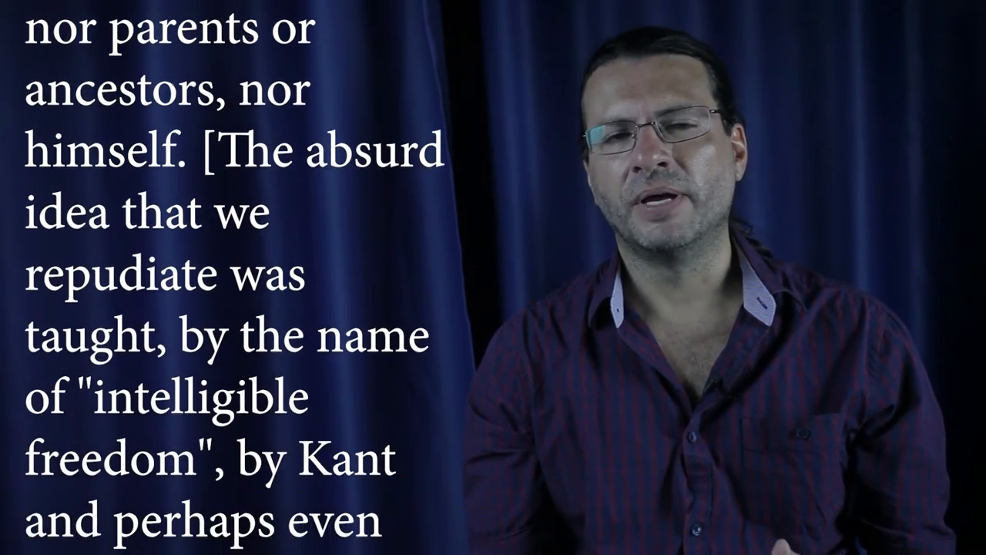
pyautogui.scroll(-3)
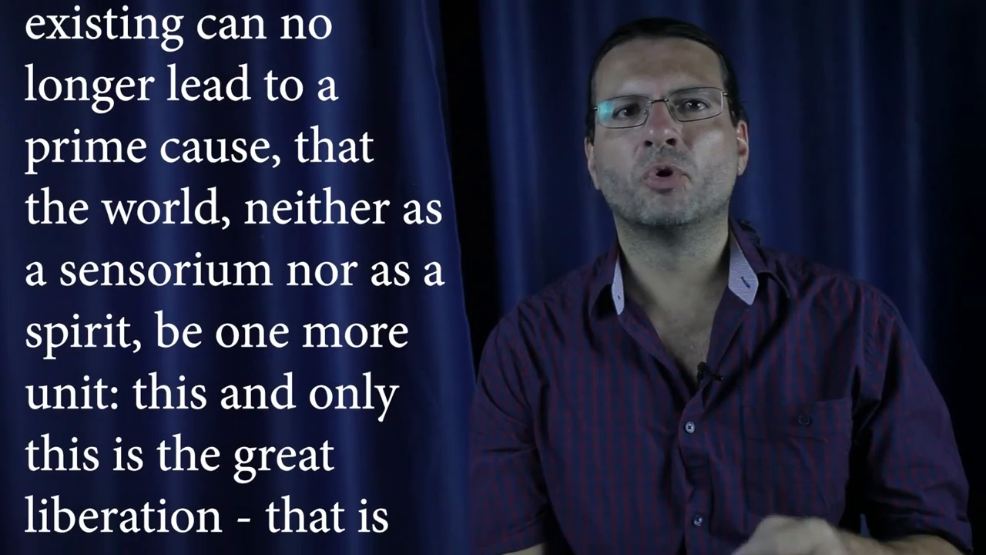
pyautogui.scroll(-3)
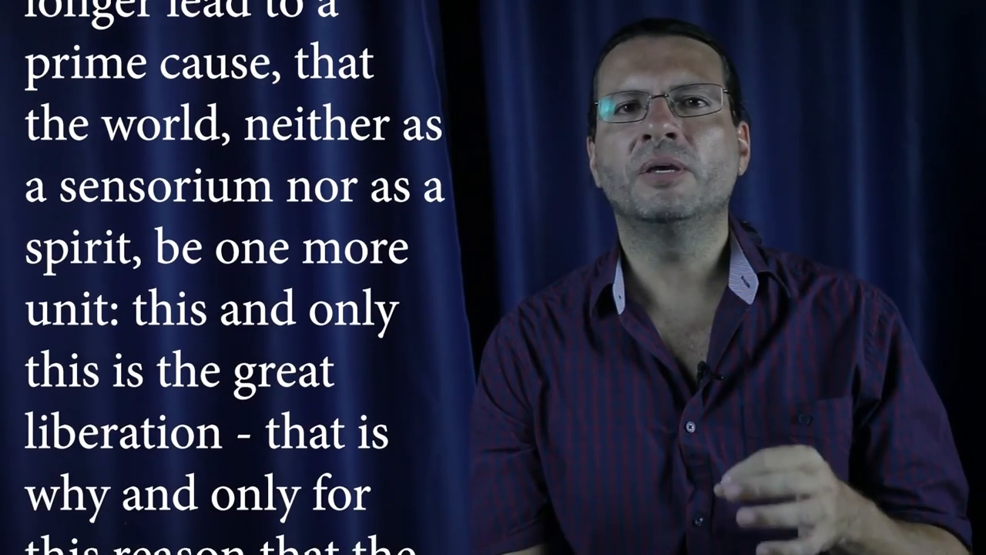